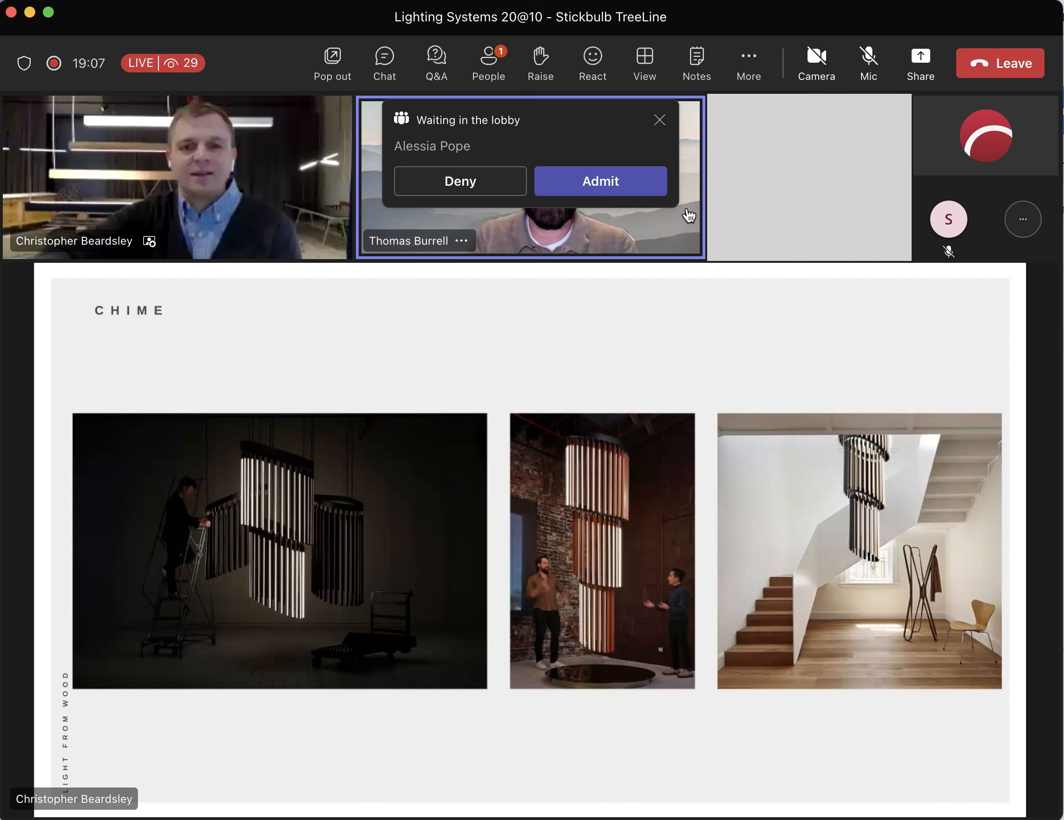
Step: Admit the two attendees waiting in the lobby into the live webinar
left_click(600, 182)
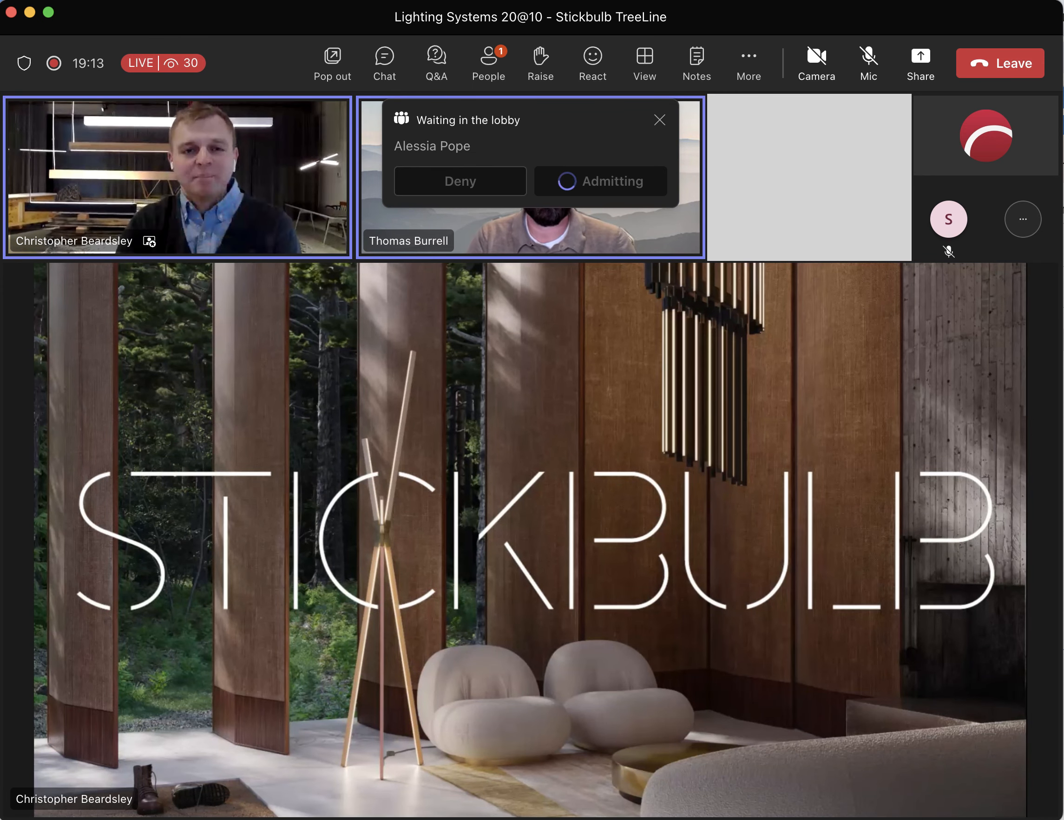
left_click(600, 181)
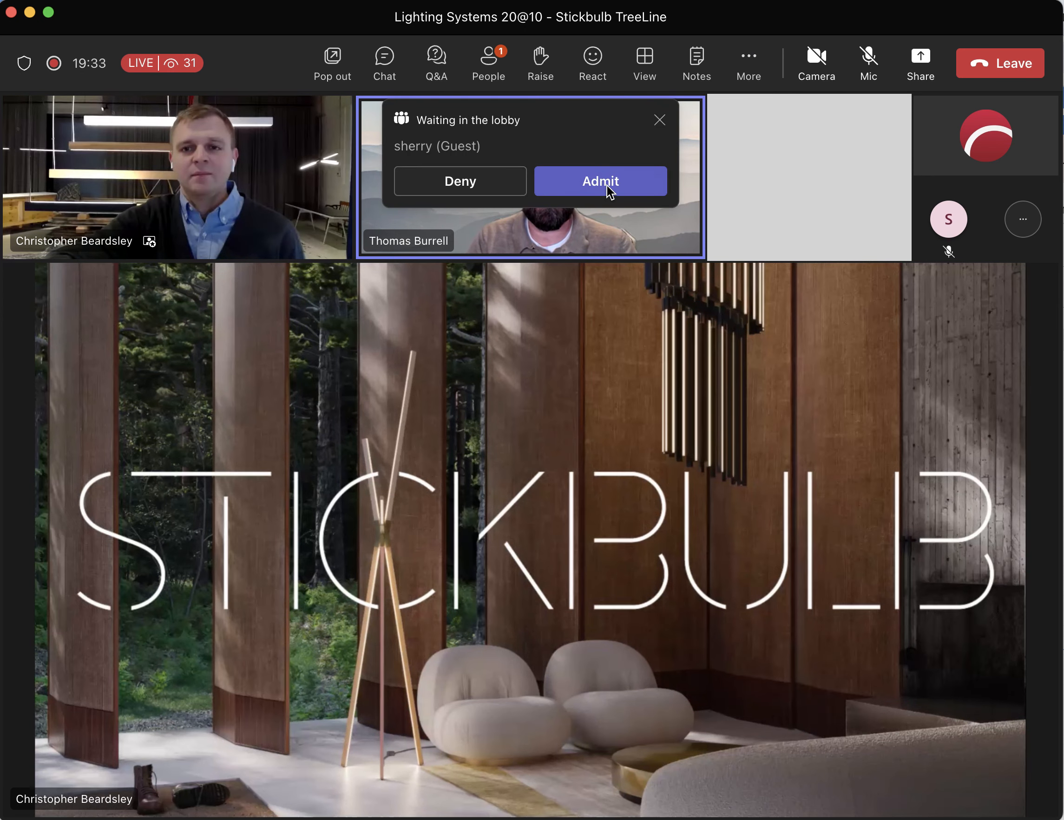
left_click(601, 181)
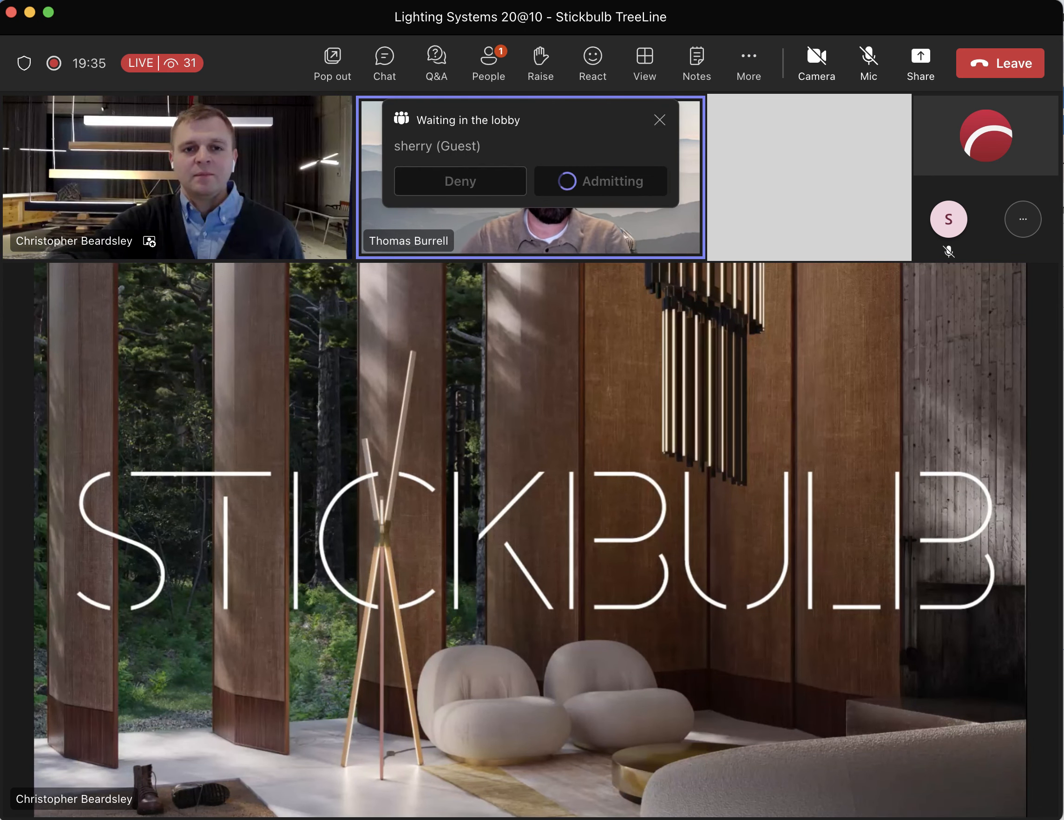
left_click(600, 182)
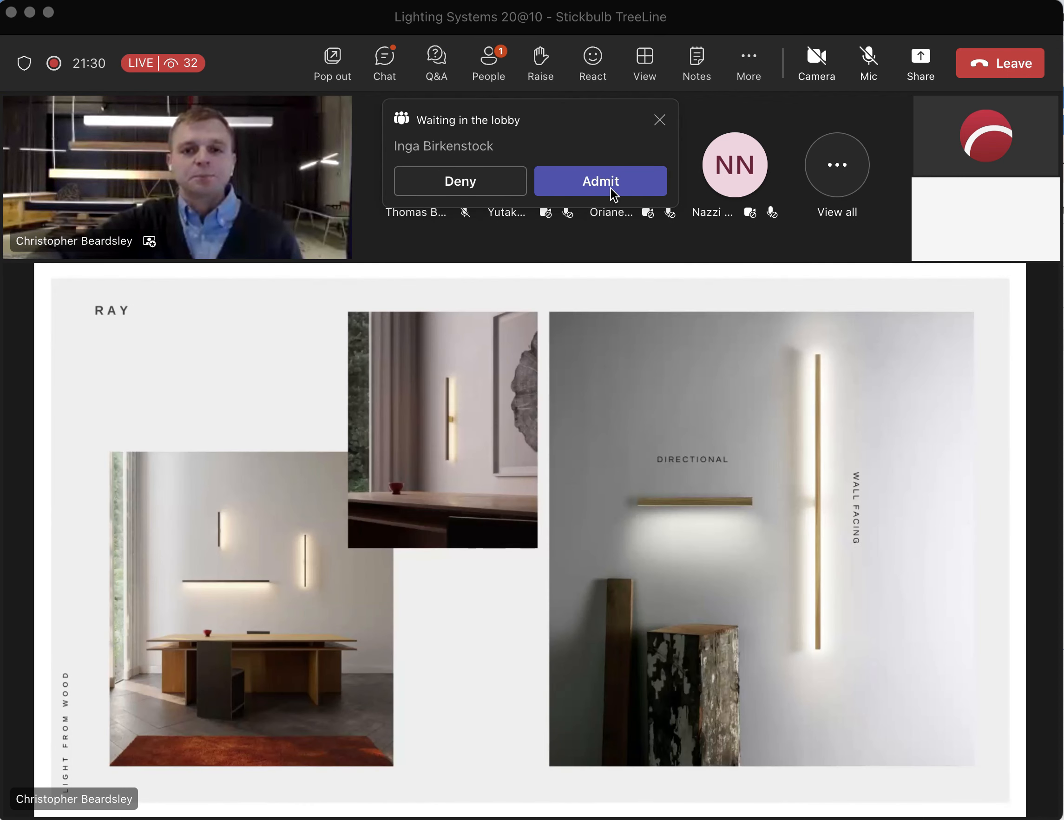
Step: Admit the waiting attendee from the lobby, raising the audience count to 33
left_click(600, 181)
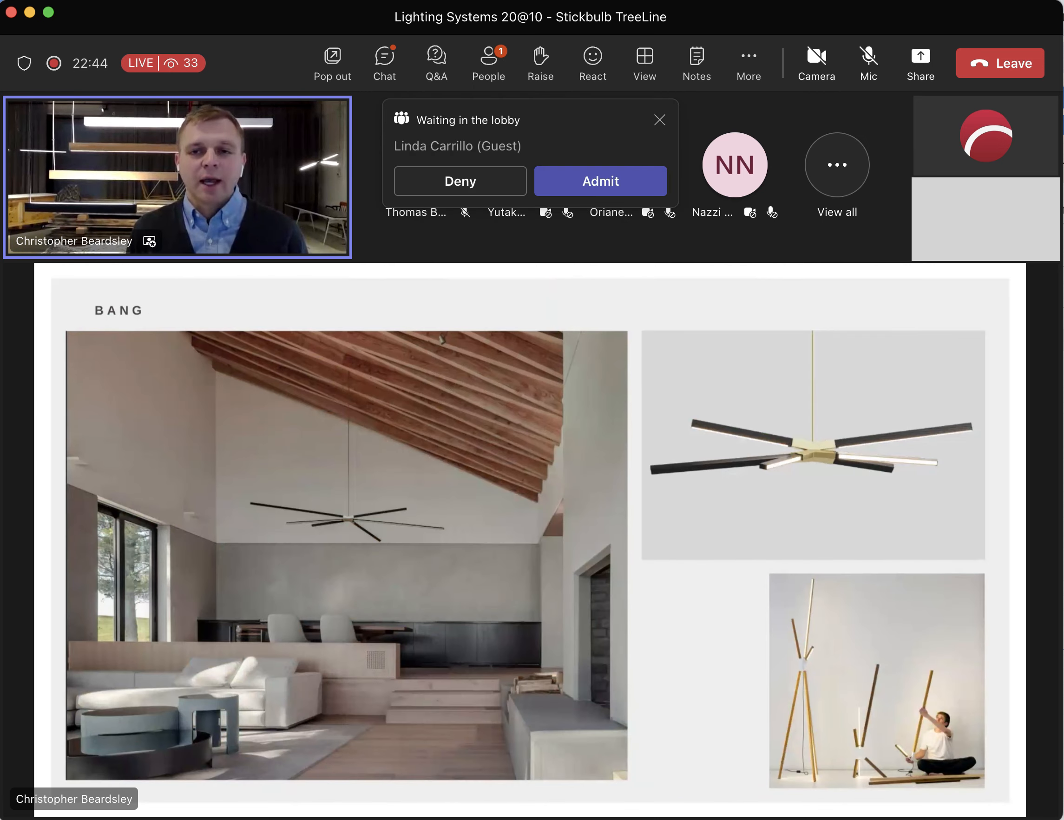
Step: Admit each newly arrived lobby guest until no one is waiting
left_click(601, 182)
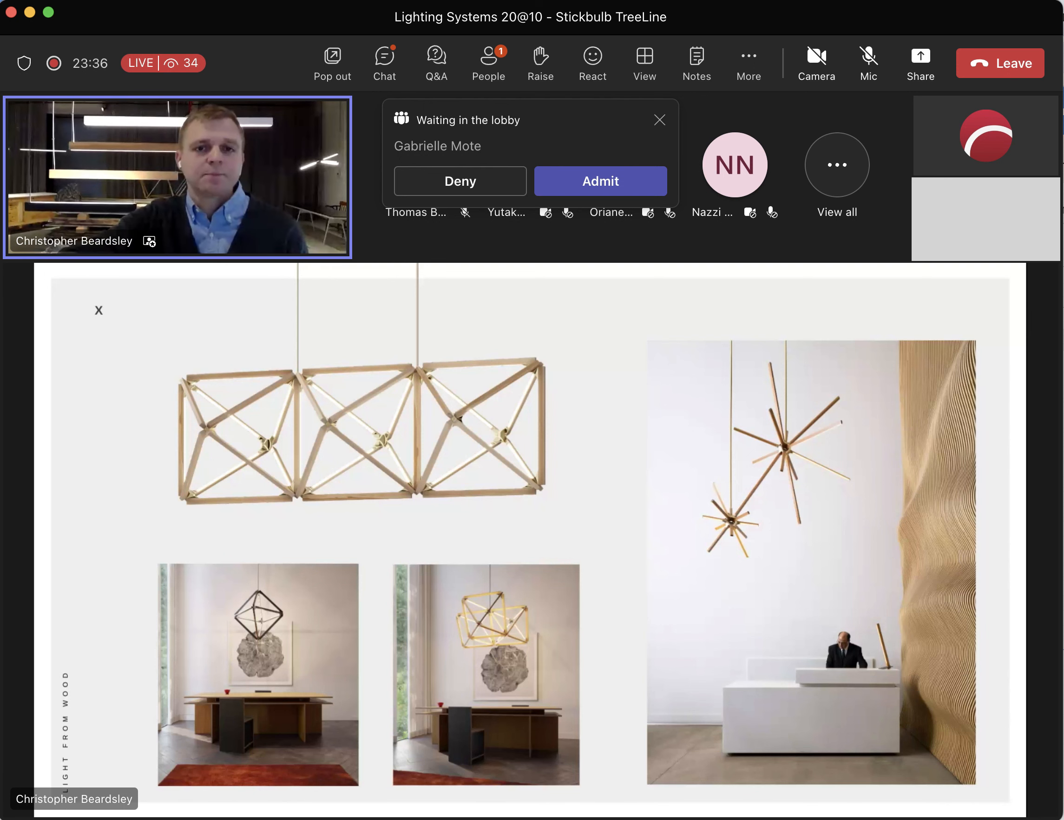
left_click(600, 180)
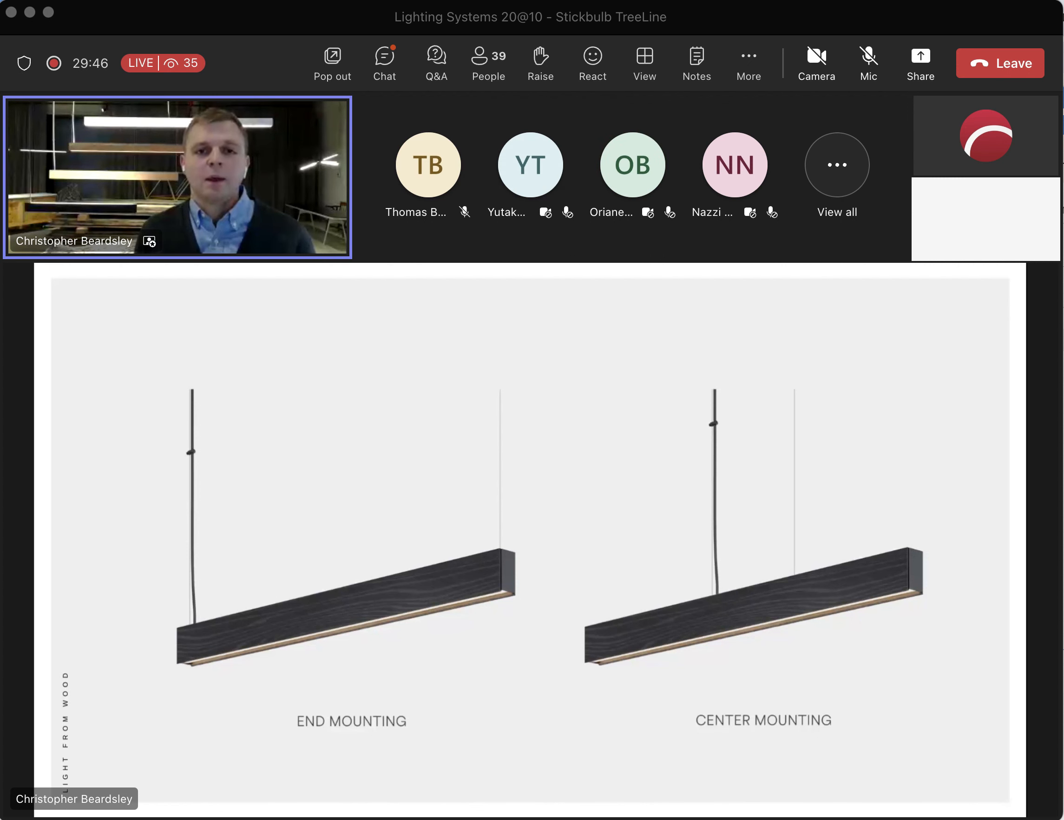
mouse_move(852, 428)
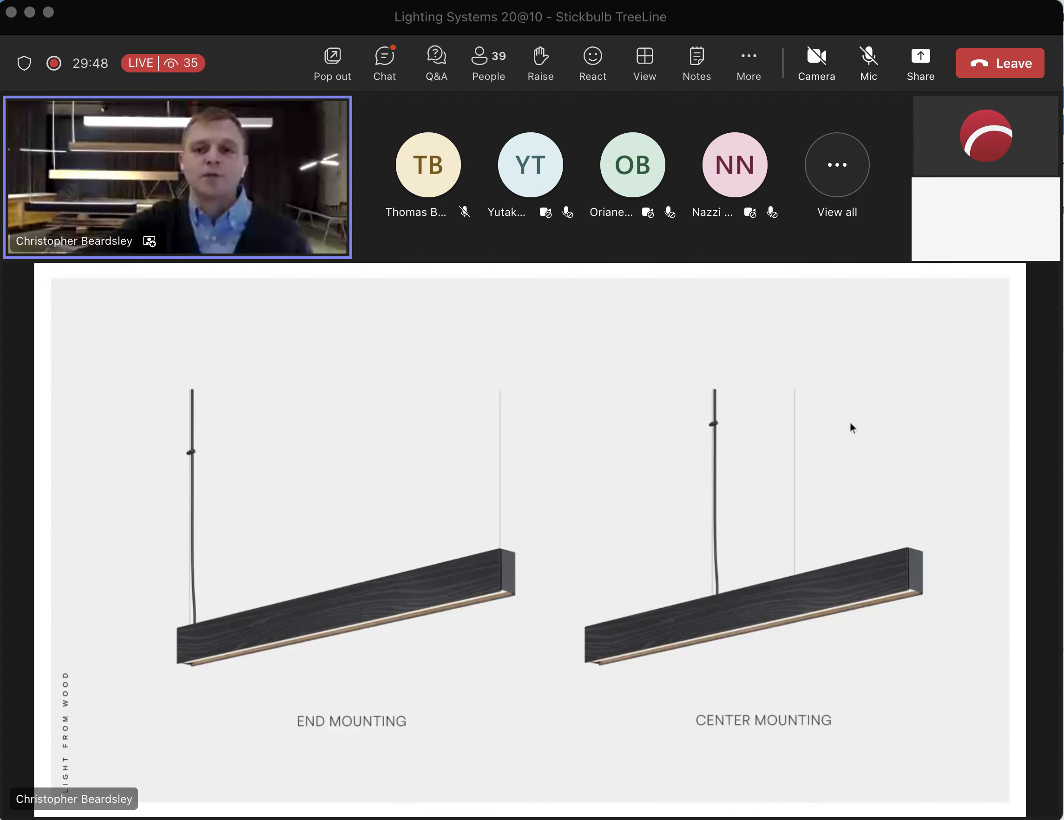
mouse_move(657, 422)
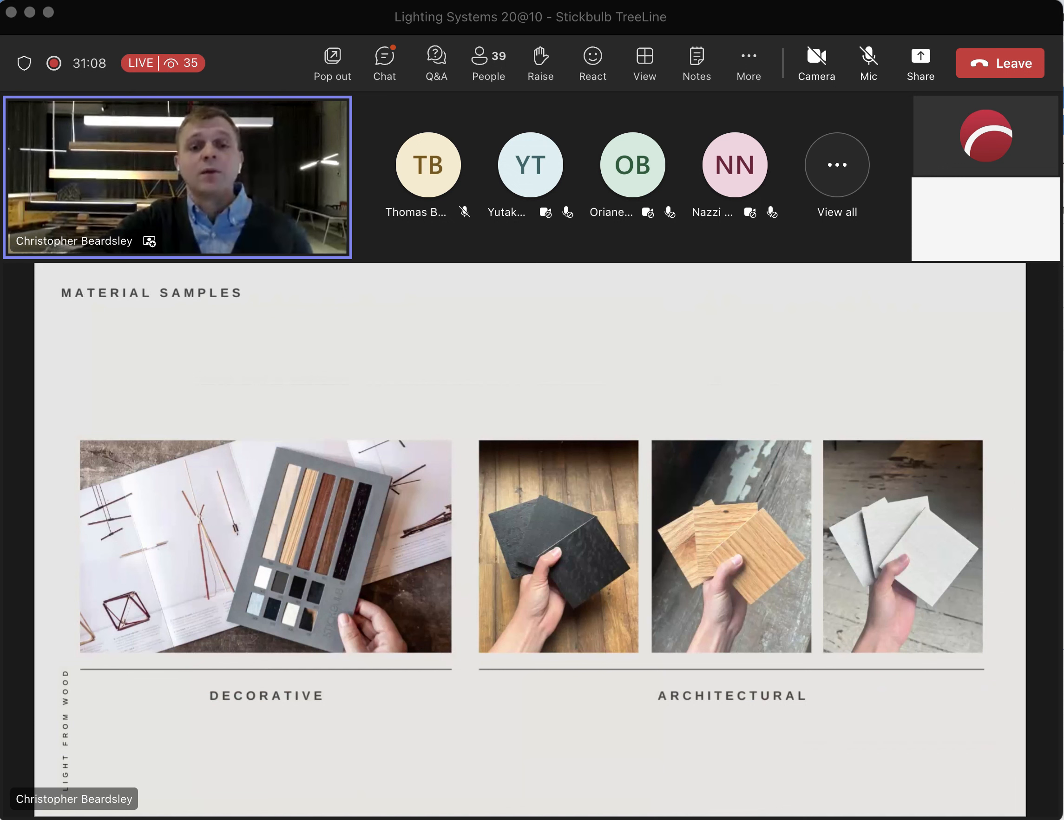
mouse_move(730, 369)
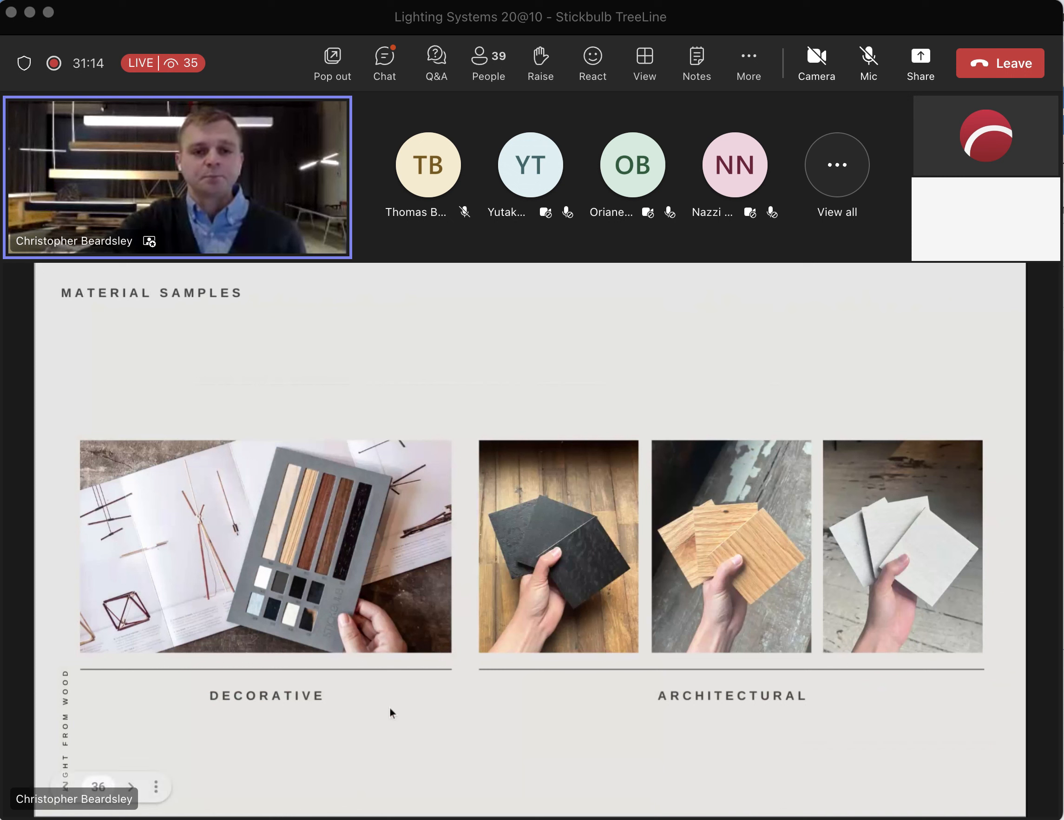
mouse_move(396, 719)
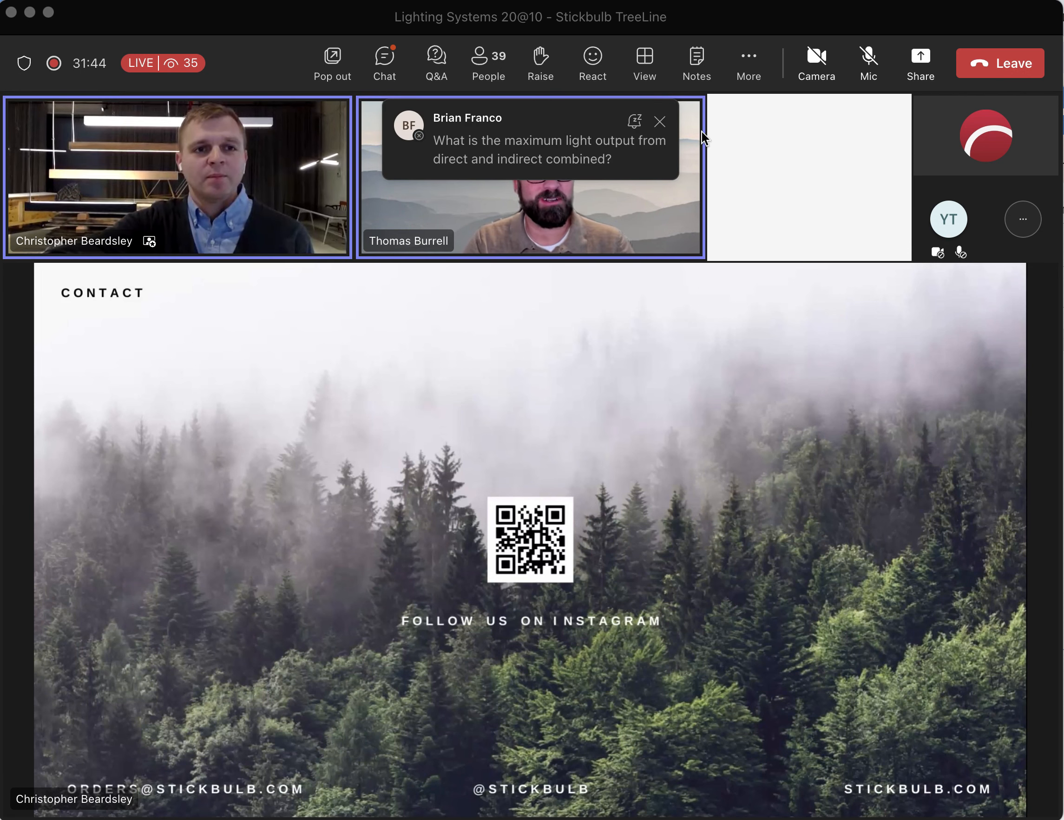
Step: Dismiss the incoming Q&A question notification over the closing contact slide
left_click(659, 122)
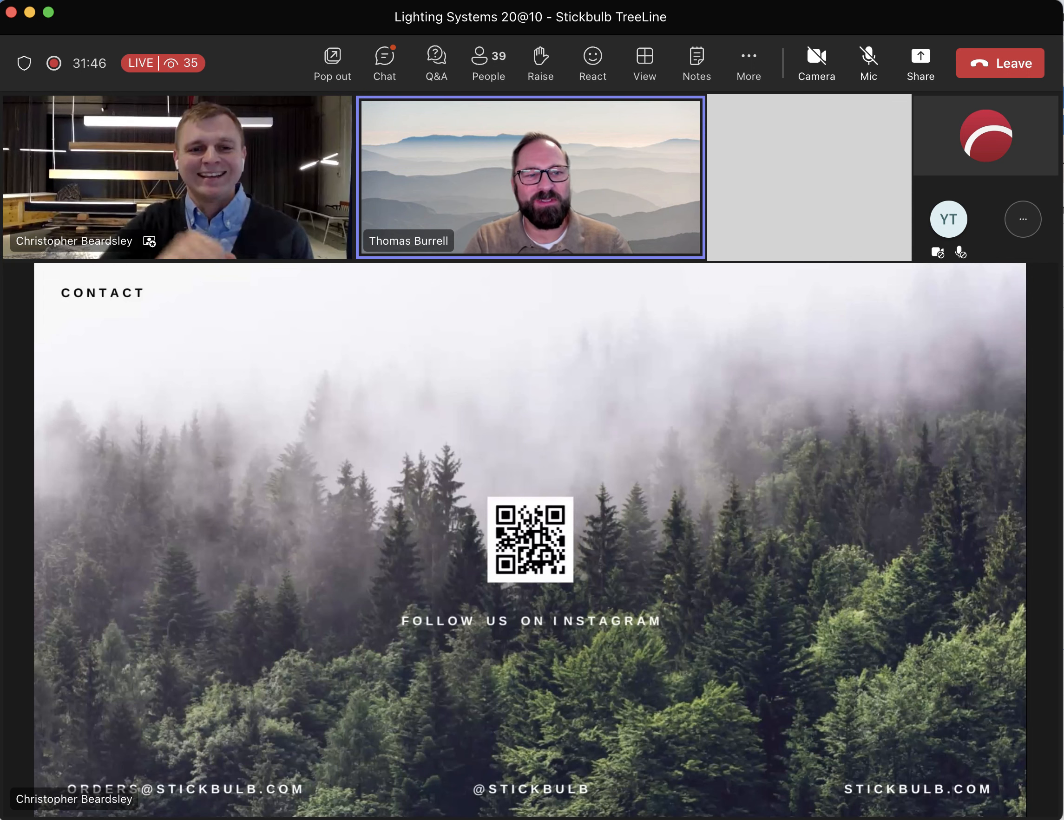